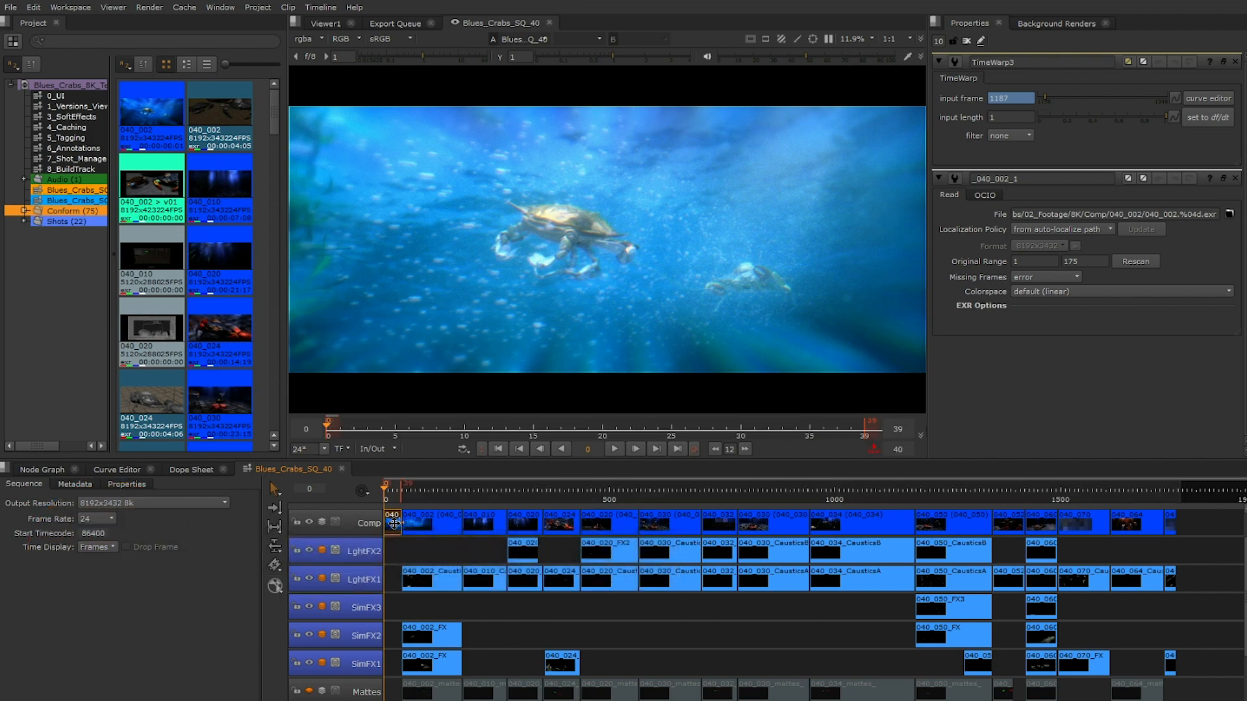
Step: Play back the crab sequence and jump to frame 94 of shot 040_002
click(614, 449)
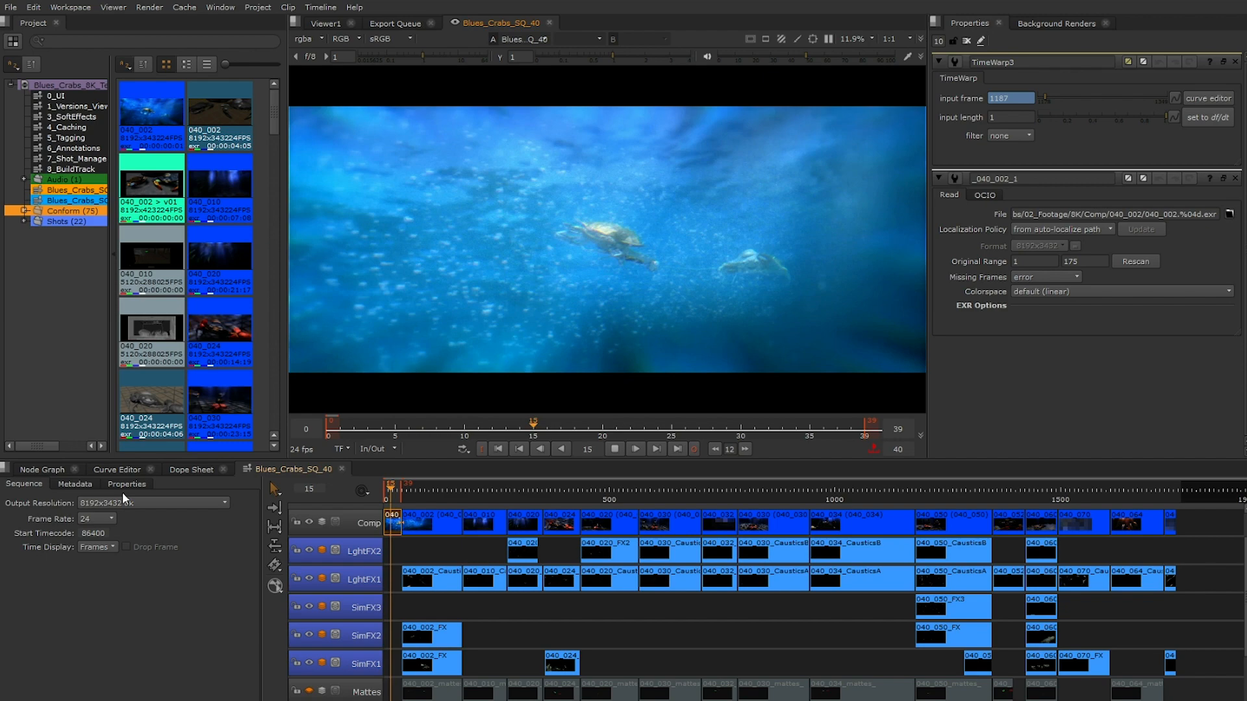
mouse_move(890, 41)
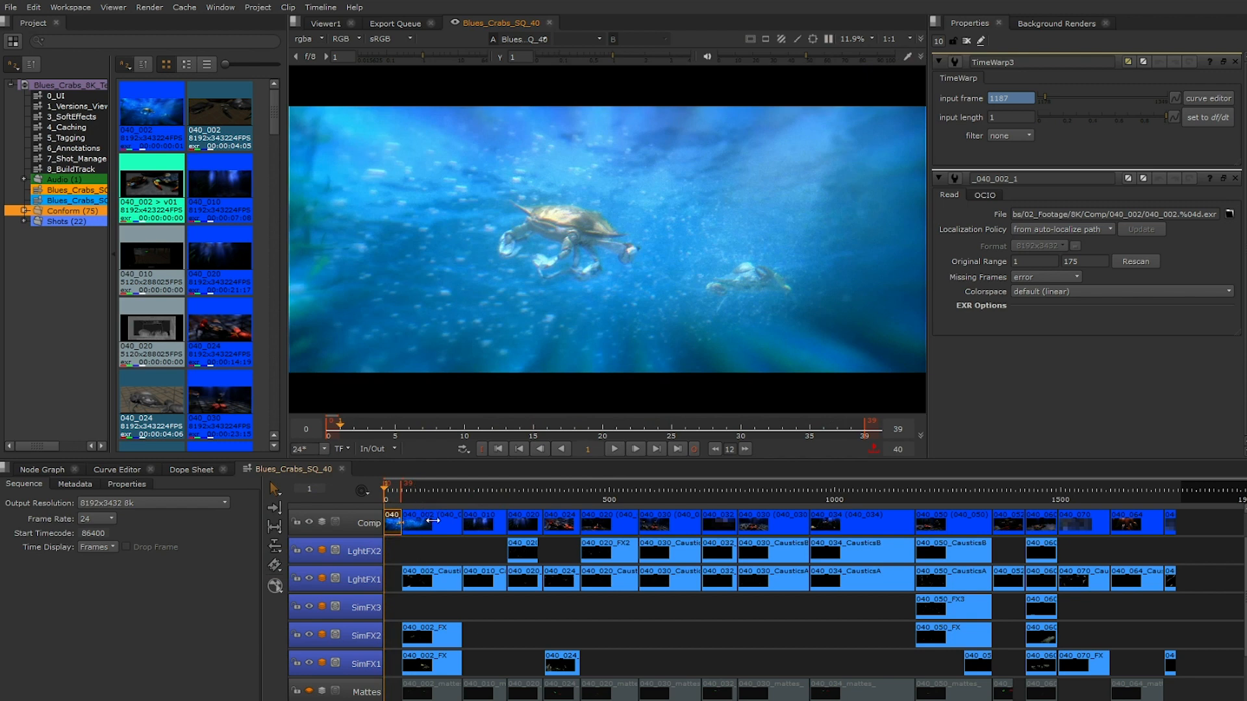
click(427, 485)
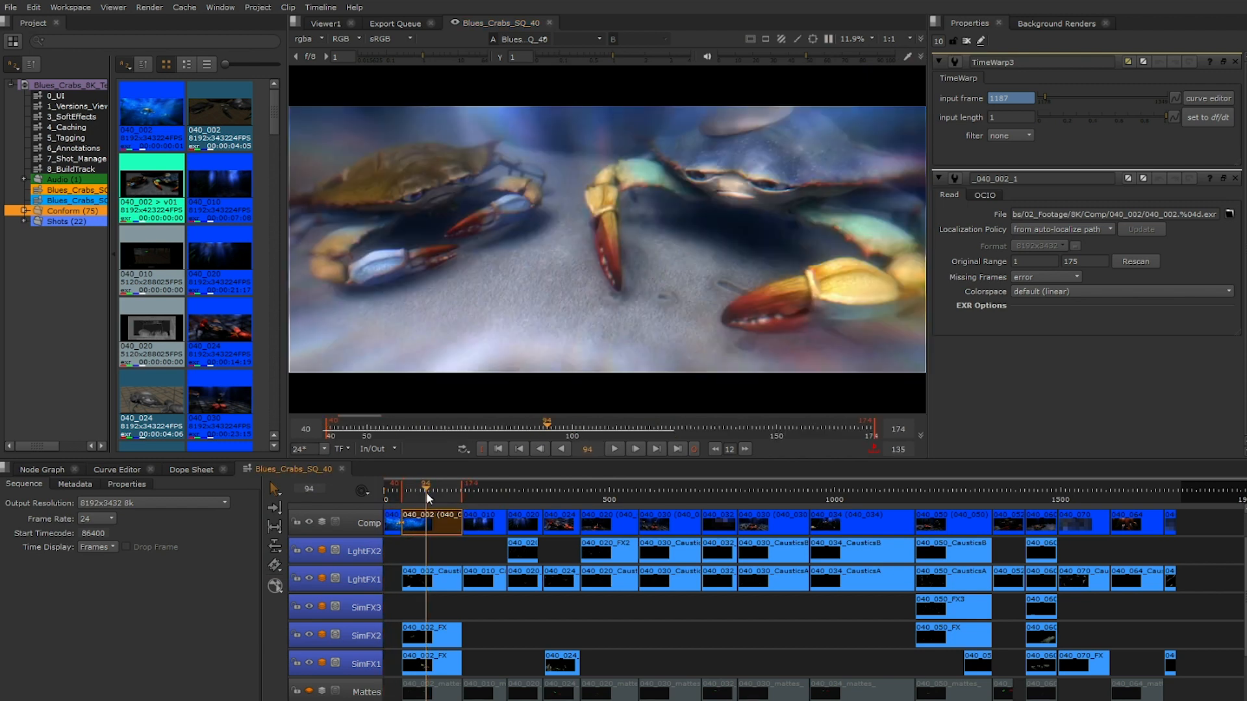
Step: Set the viewer proxy downrez to 1:2 to review the crab close-up at half resolution
click(898, 39)
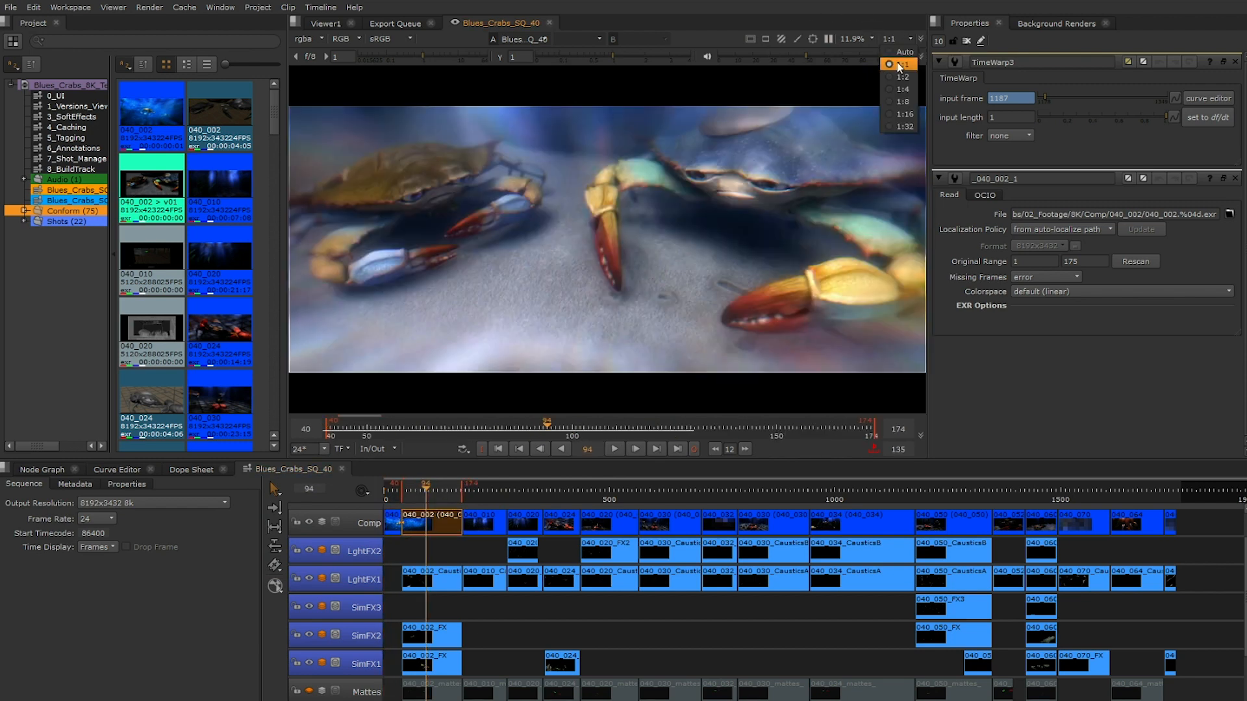
click(904, 77)
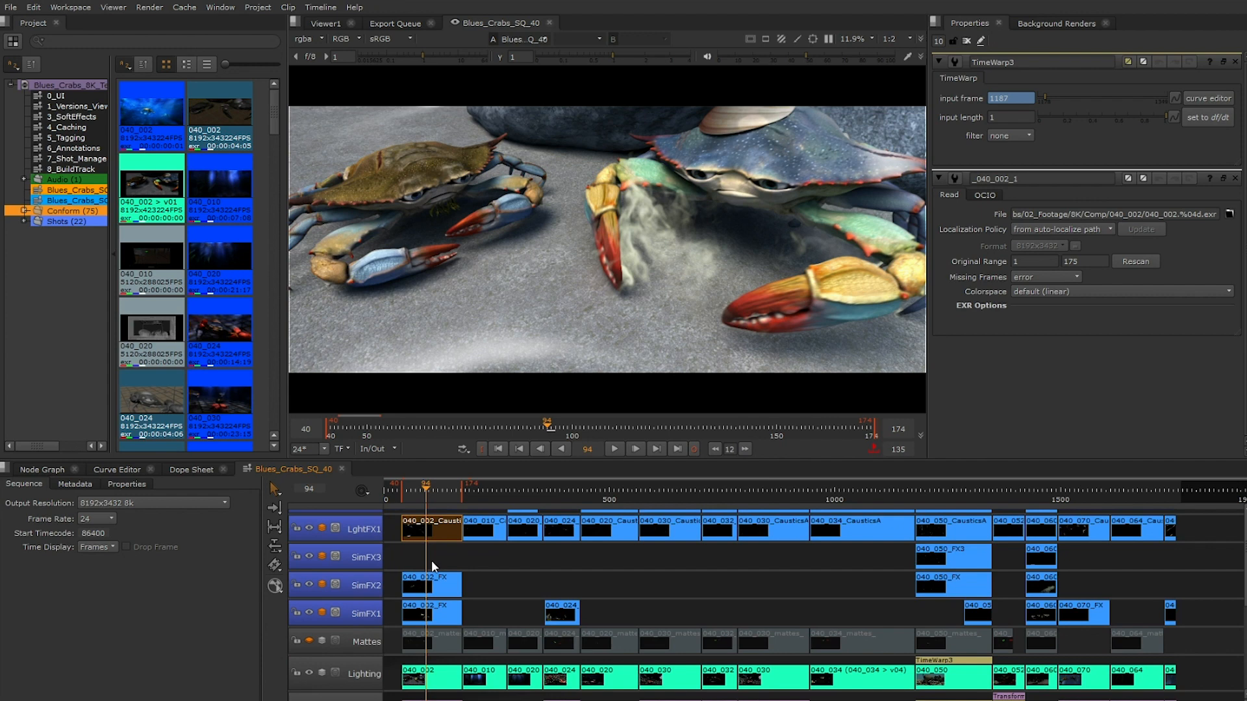
scroll(down, 3)
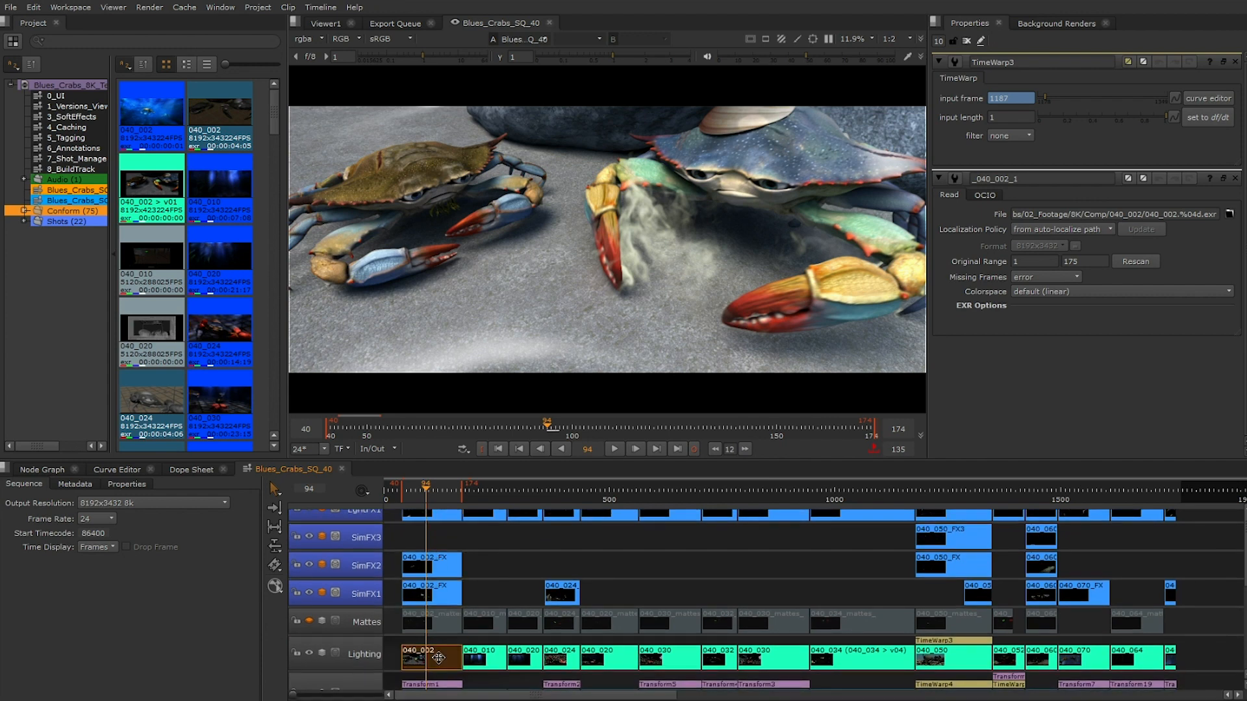